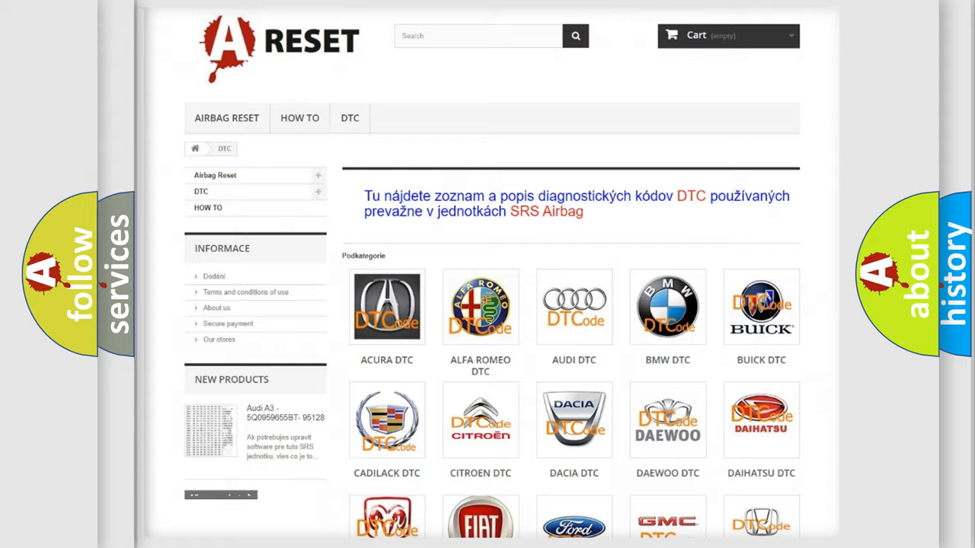
Scroll the DTC brand grid down to bring the Dodge DTC tile into view.
scroll(down, 3)
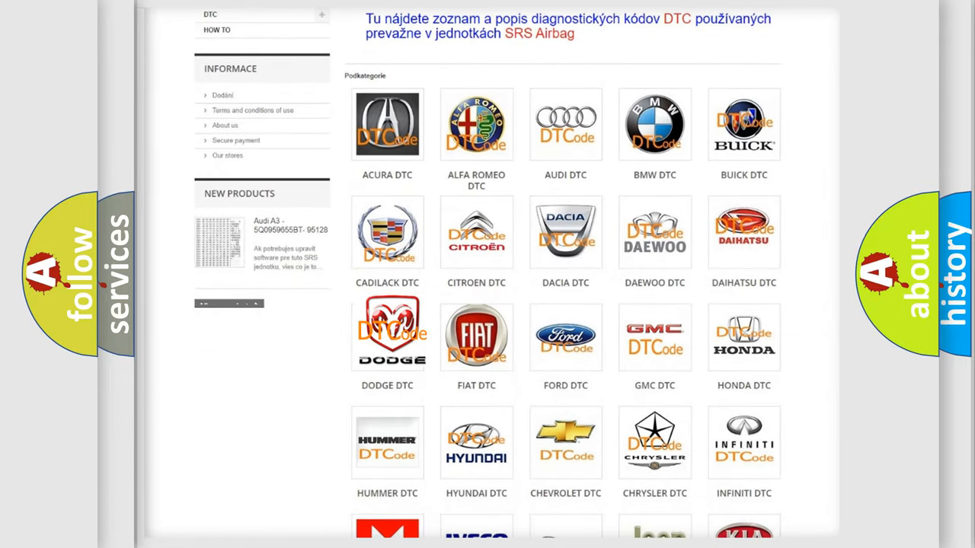
Open the Dodge DTC page and scroll through its trouble code list, from B000111 to C-codes.
click(387, 336)
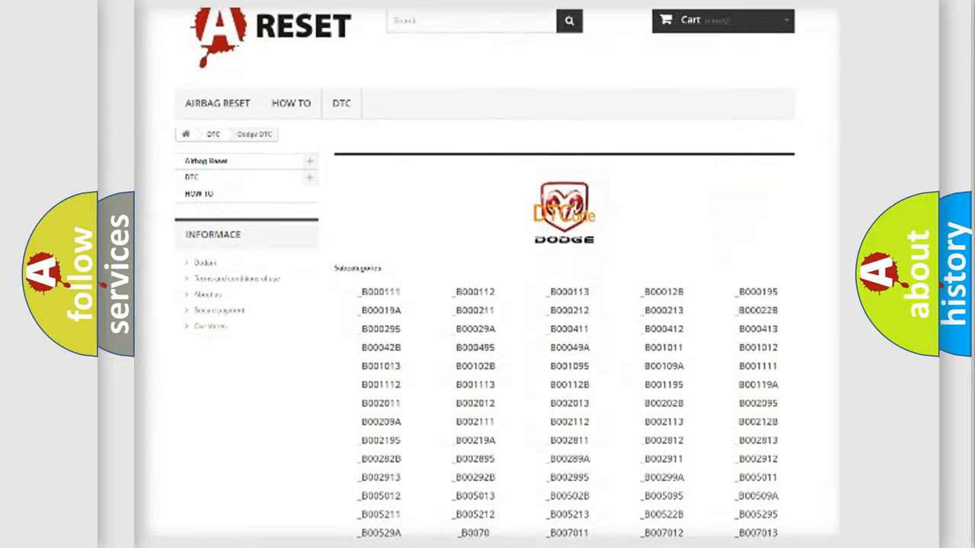
scroll(down, 3)
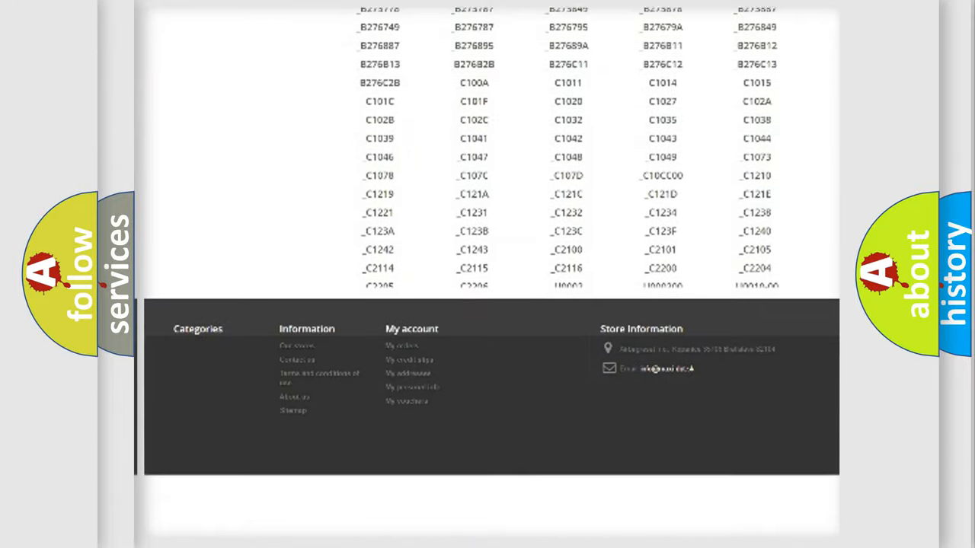
scroll(down, 3)
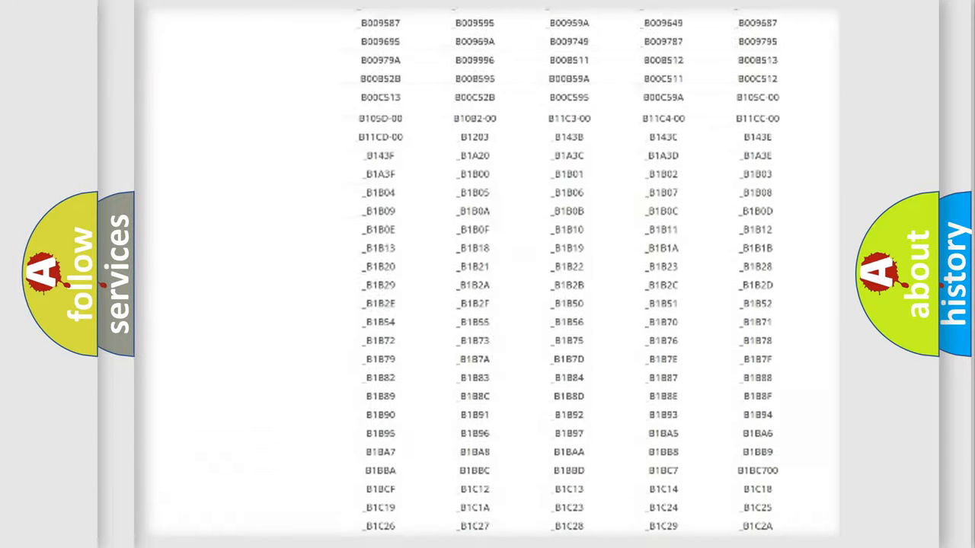
scroll(up, 3)
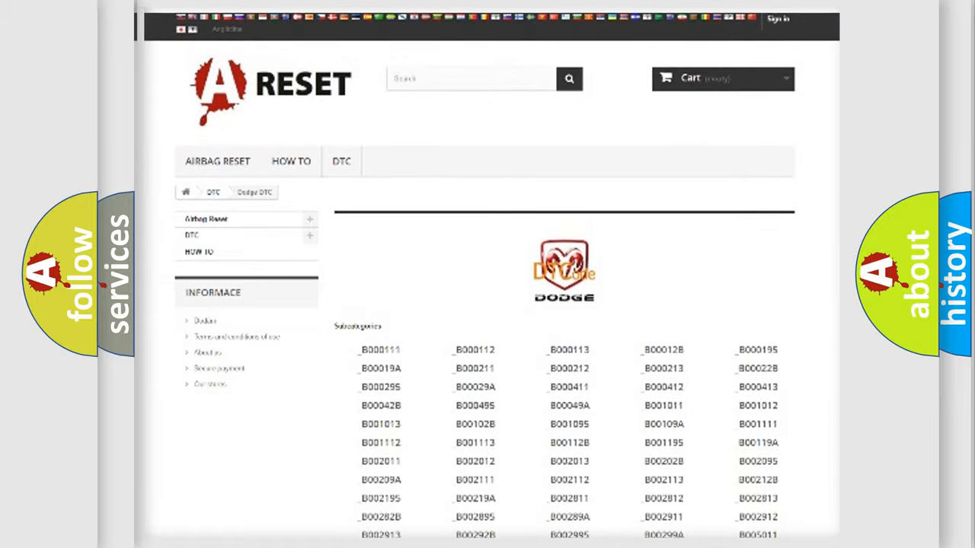